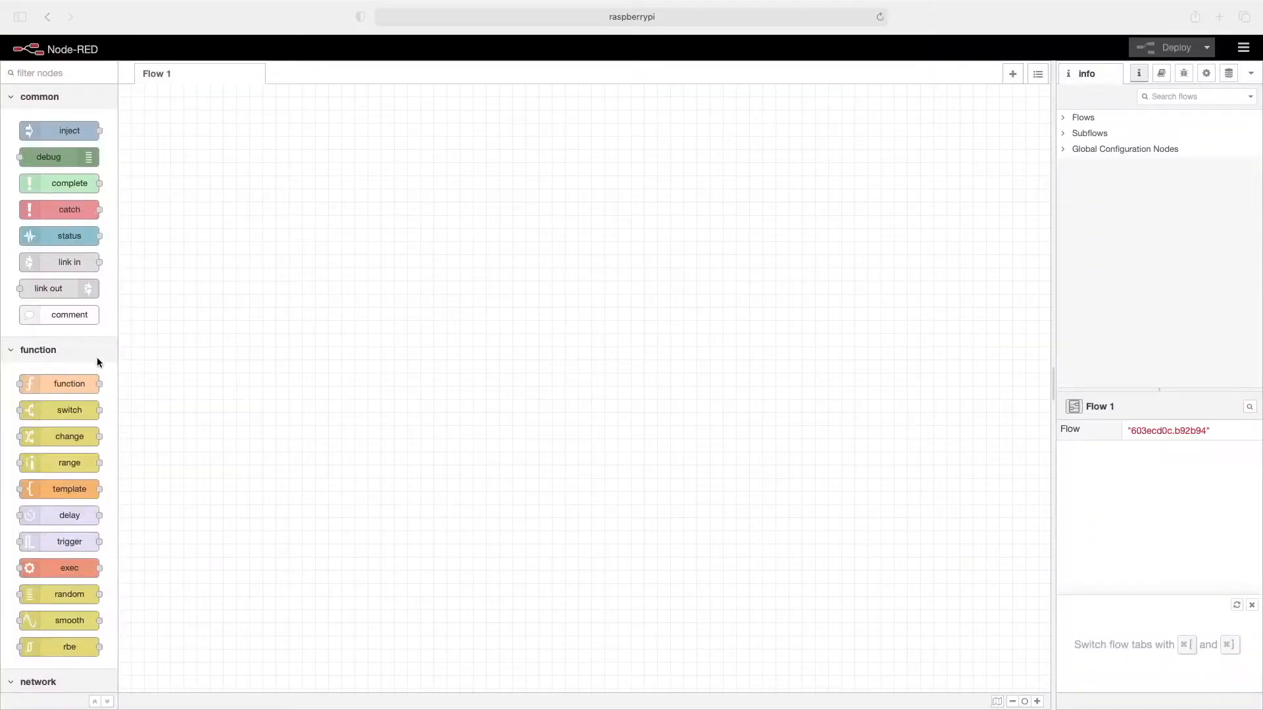
Scroll the node palette down to the Raspberry Pi node group
scroll("down", 3)
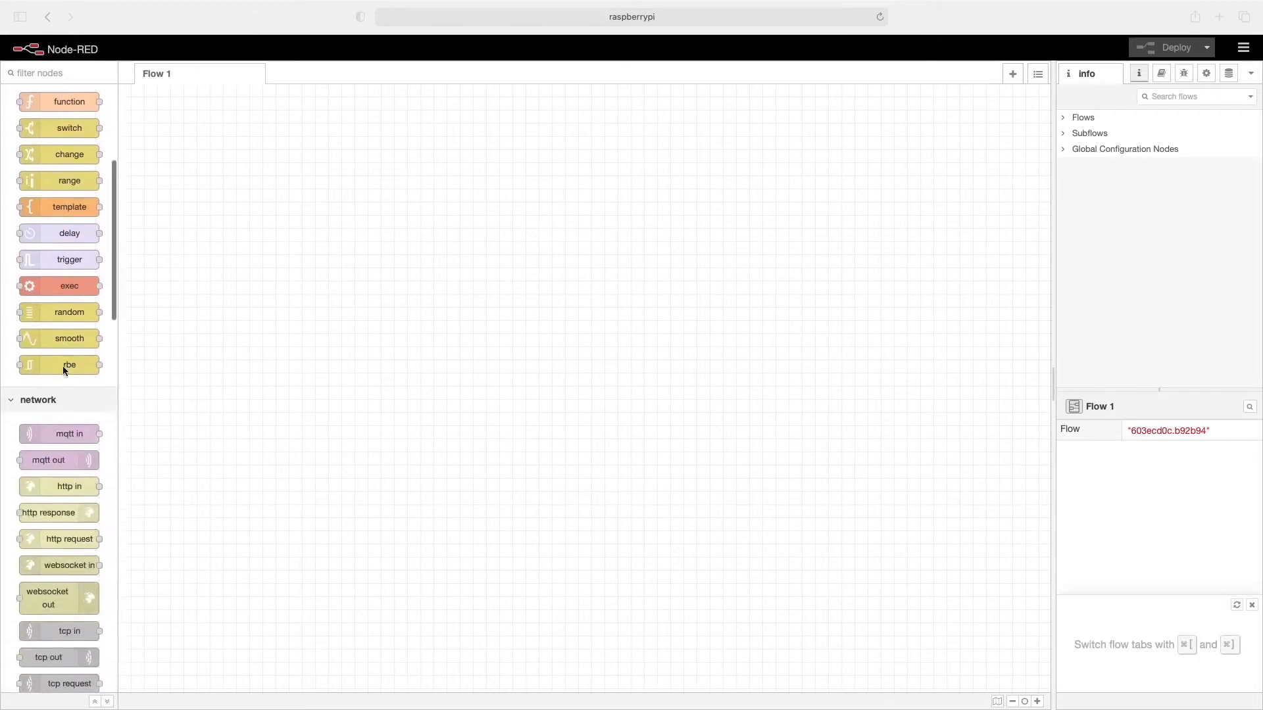
scroll("down", 3)
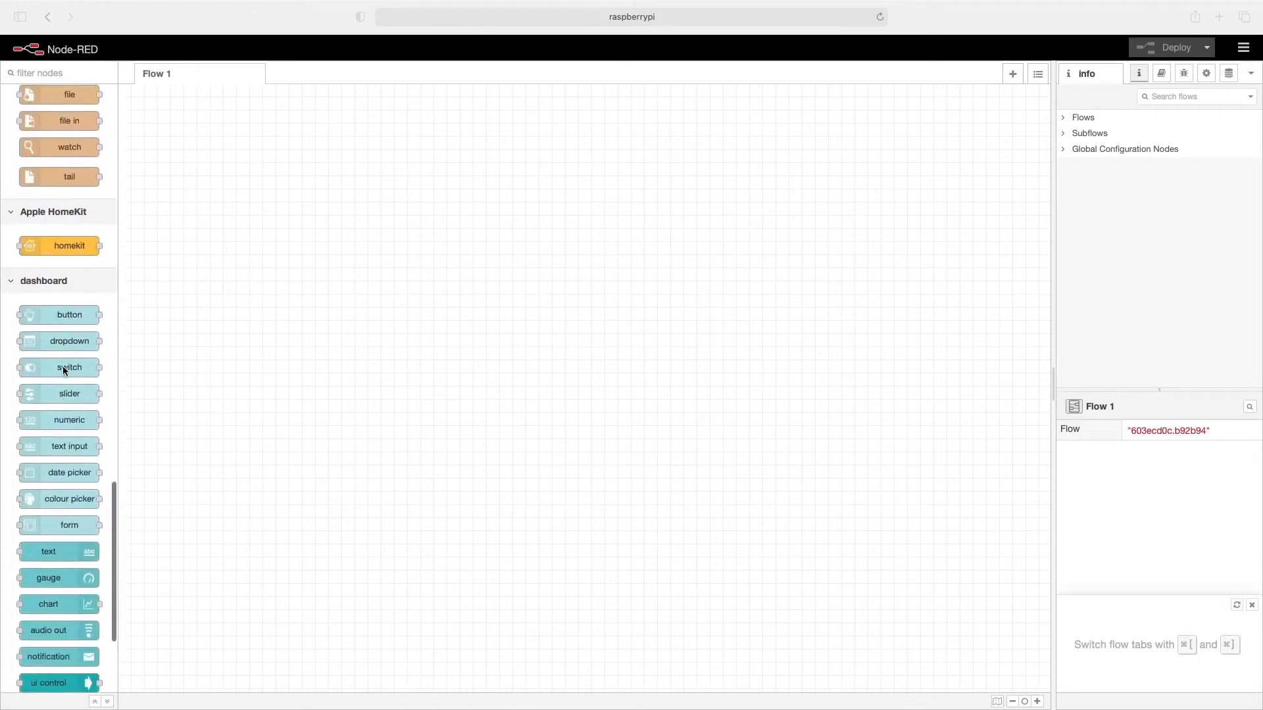
scroll("down", 3)
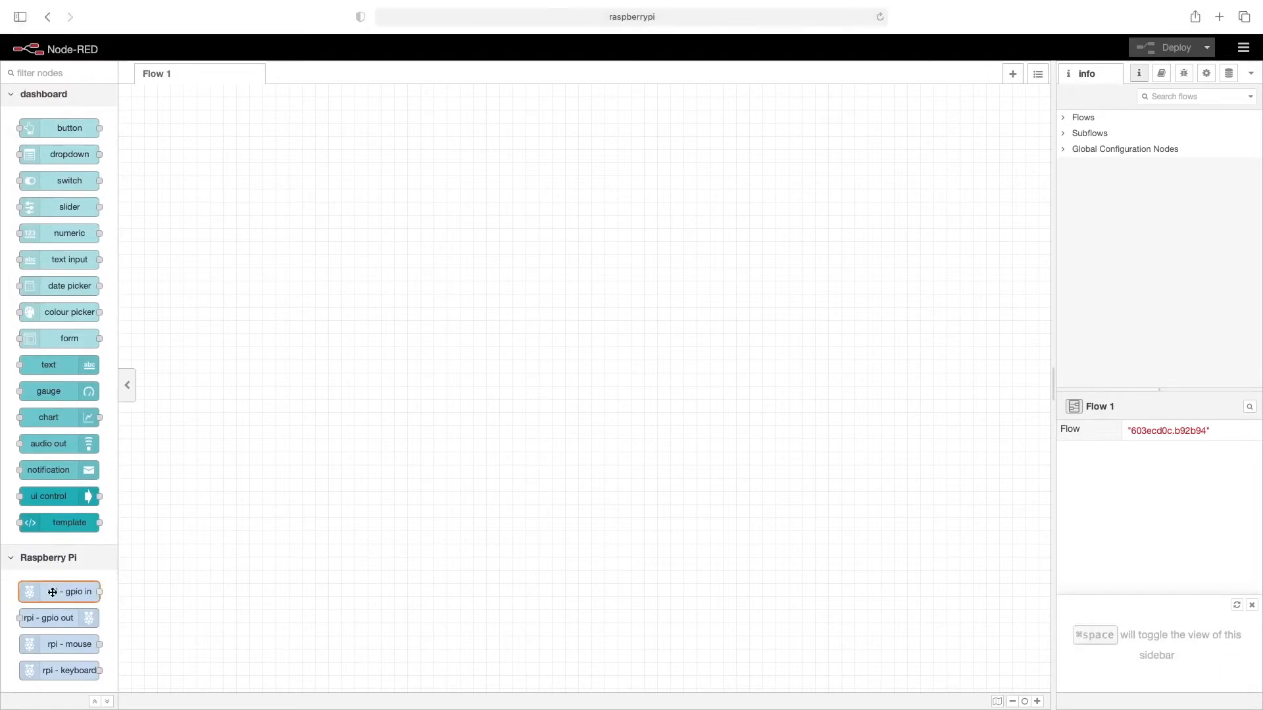
mouse_move(59, 592)
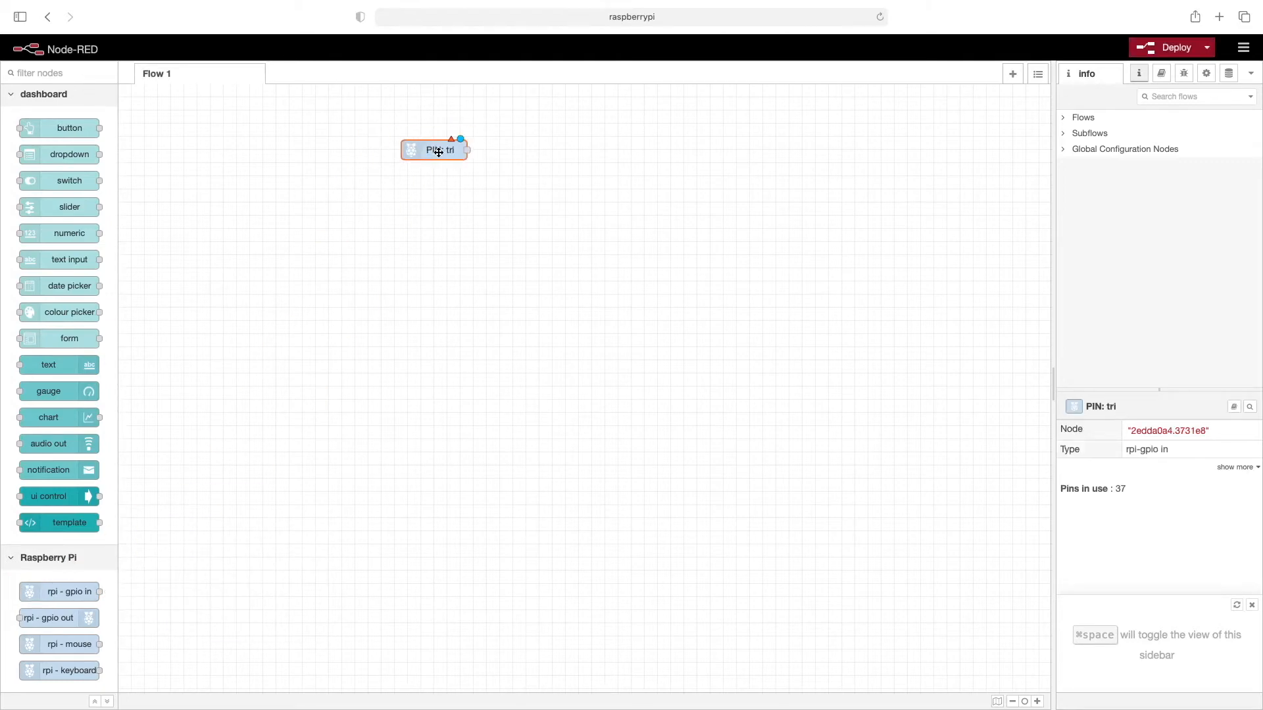
Configure the gpio in node for pin 37 with a pulldown resistor and confirm
double_click(436, 150)
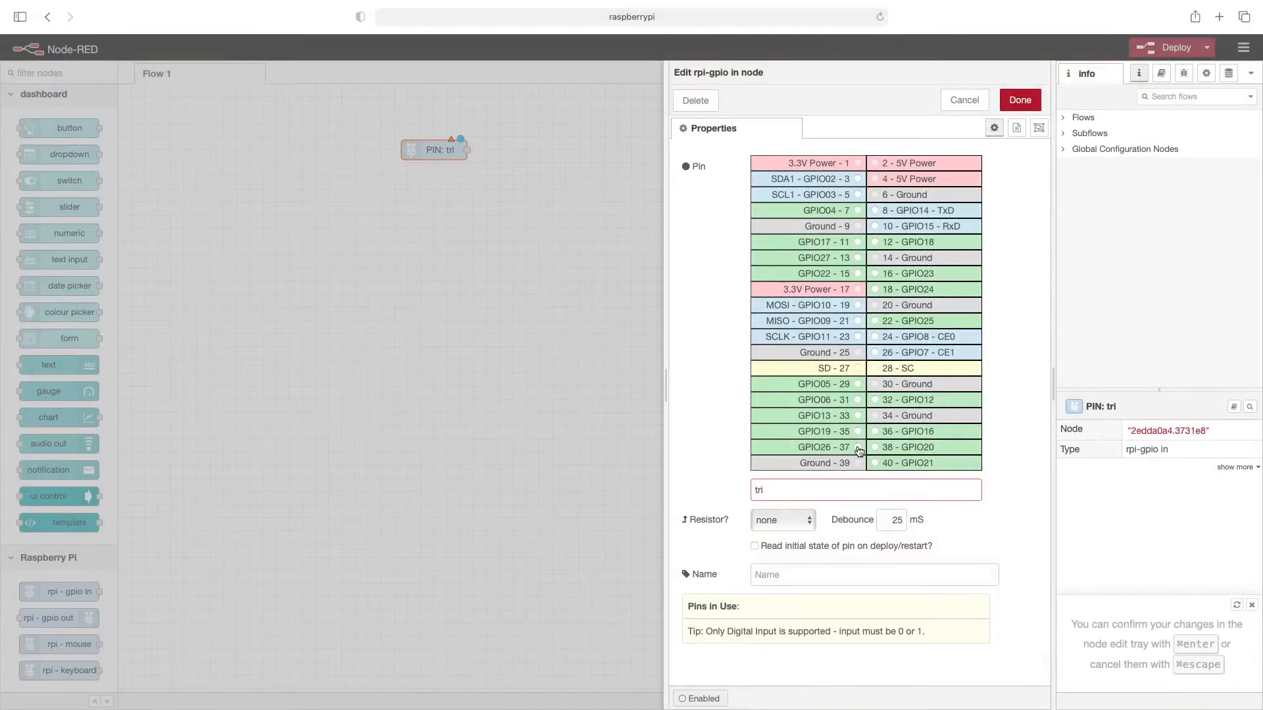
left_click(857, 448)
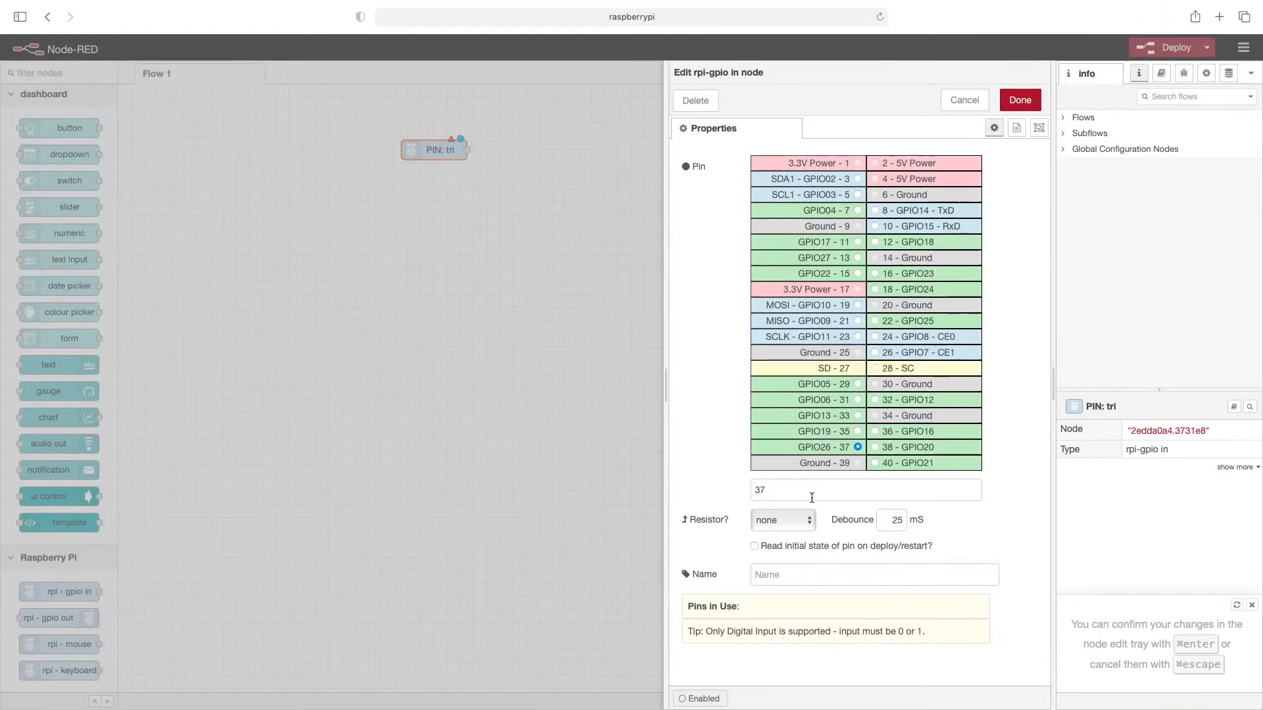
left_click(780, 520)
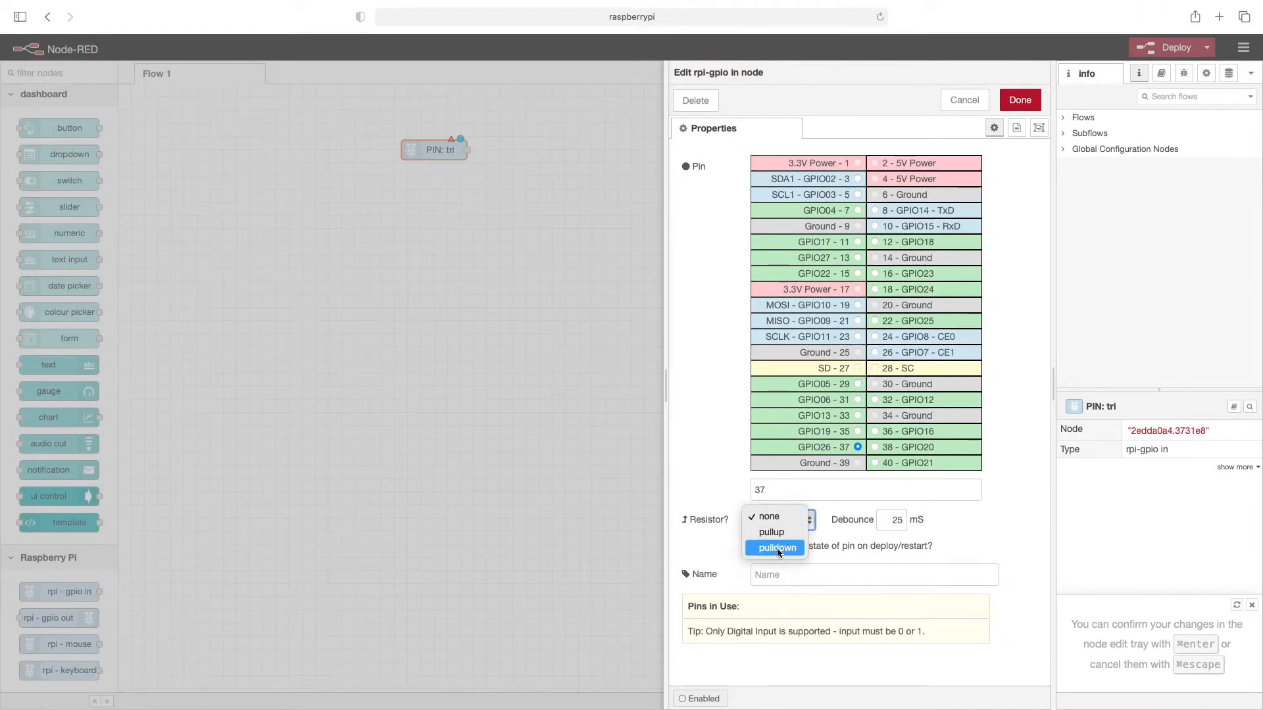
left_click(777, 547)
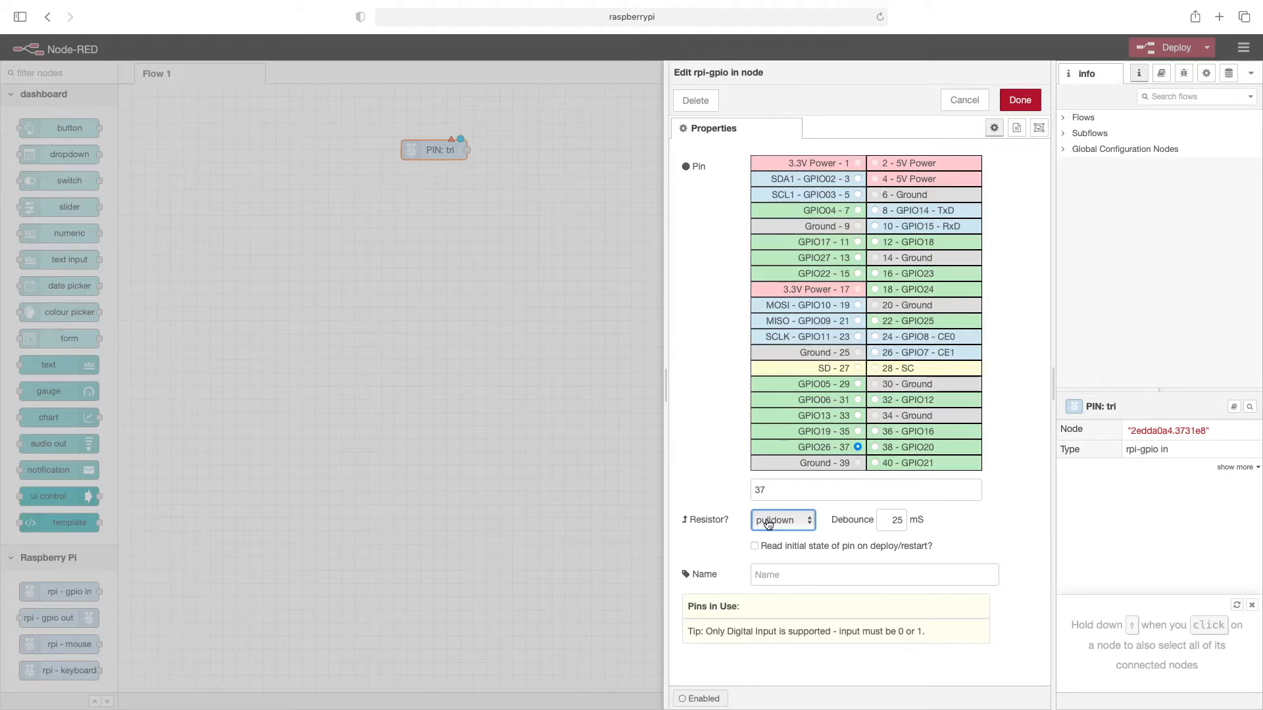
mouse_move(957, 352)
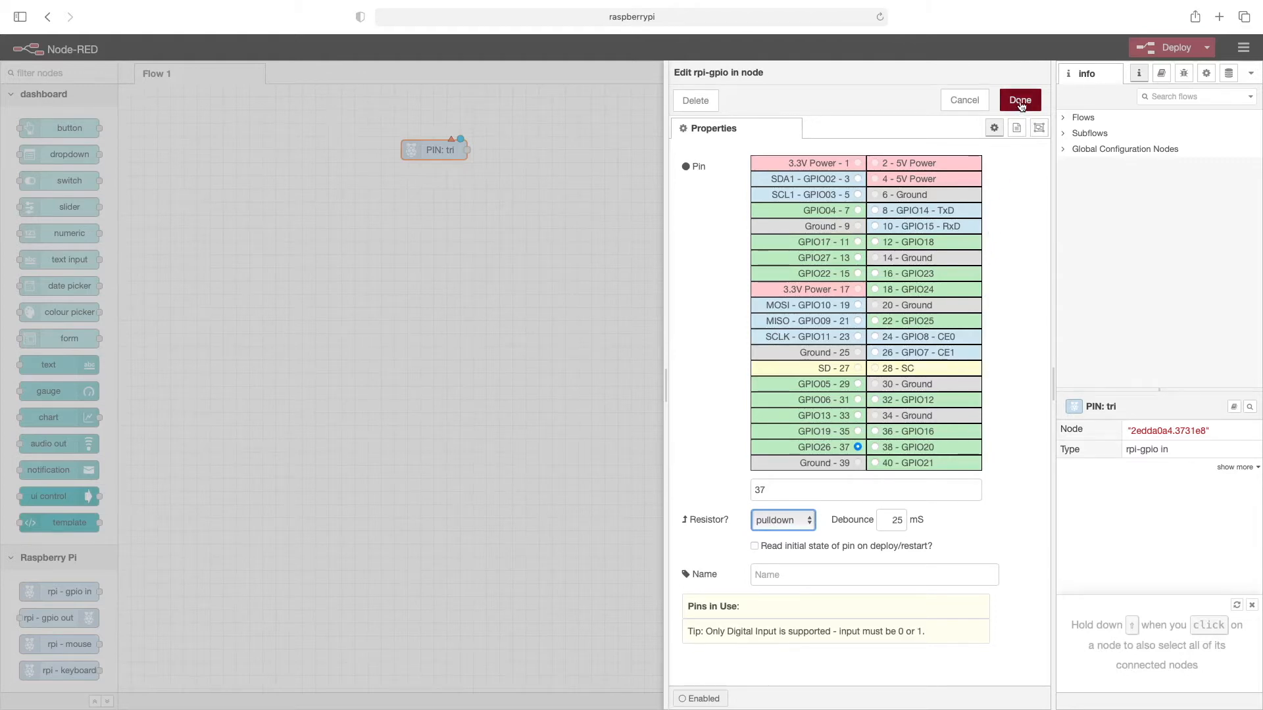
left_click(1018, 100)
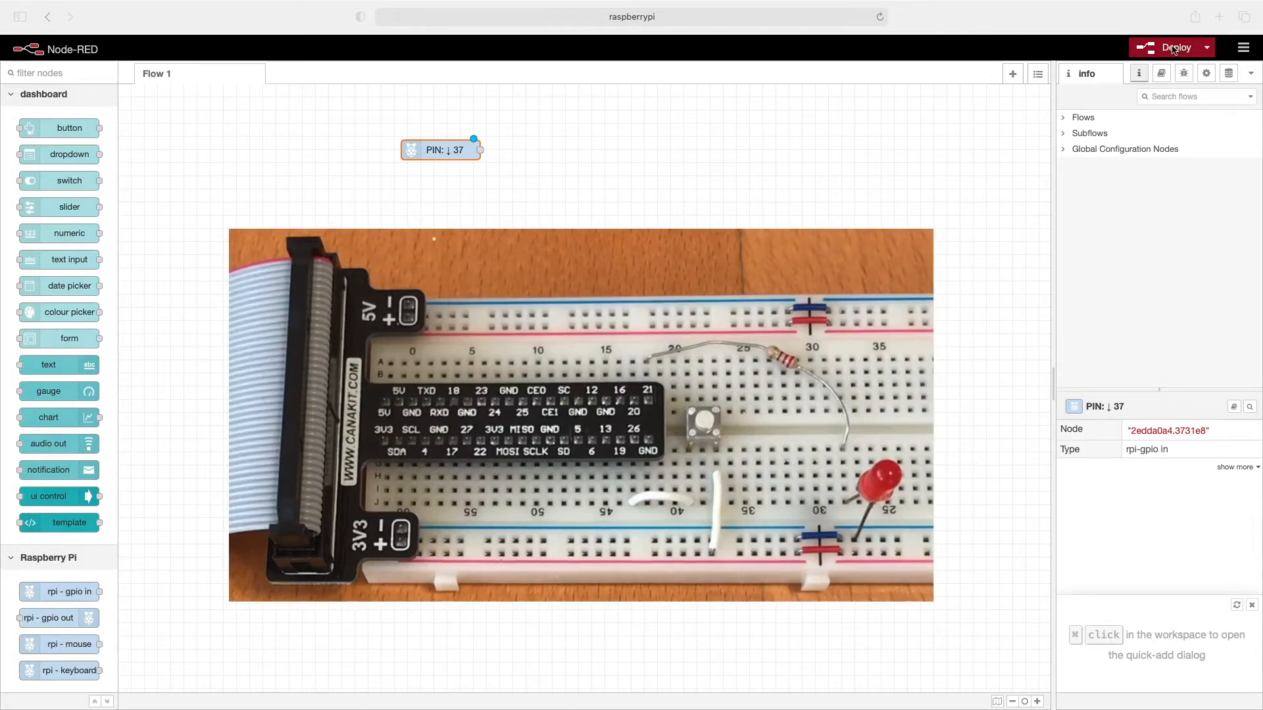
Deploy the flow so the pin 37 input node goes live
left_click(1172, 48)
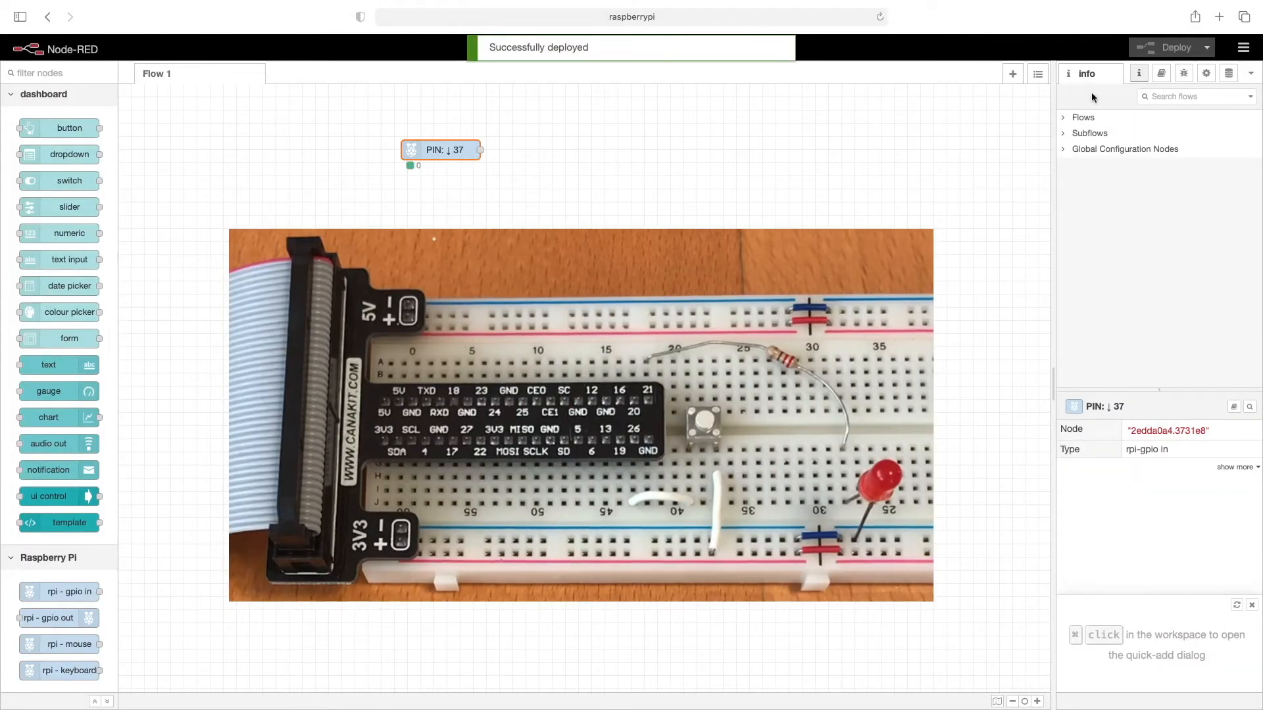
mouse_move(400, 170)
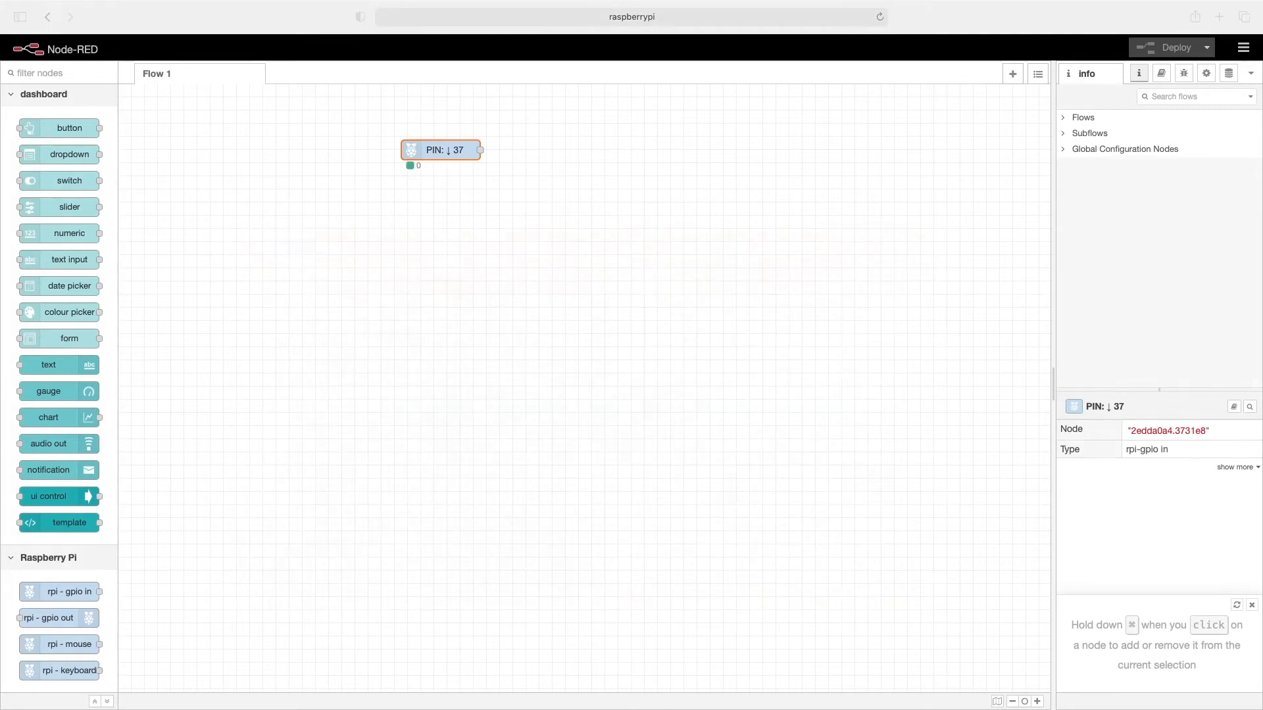
mouse_move(307, 469)
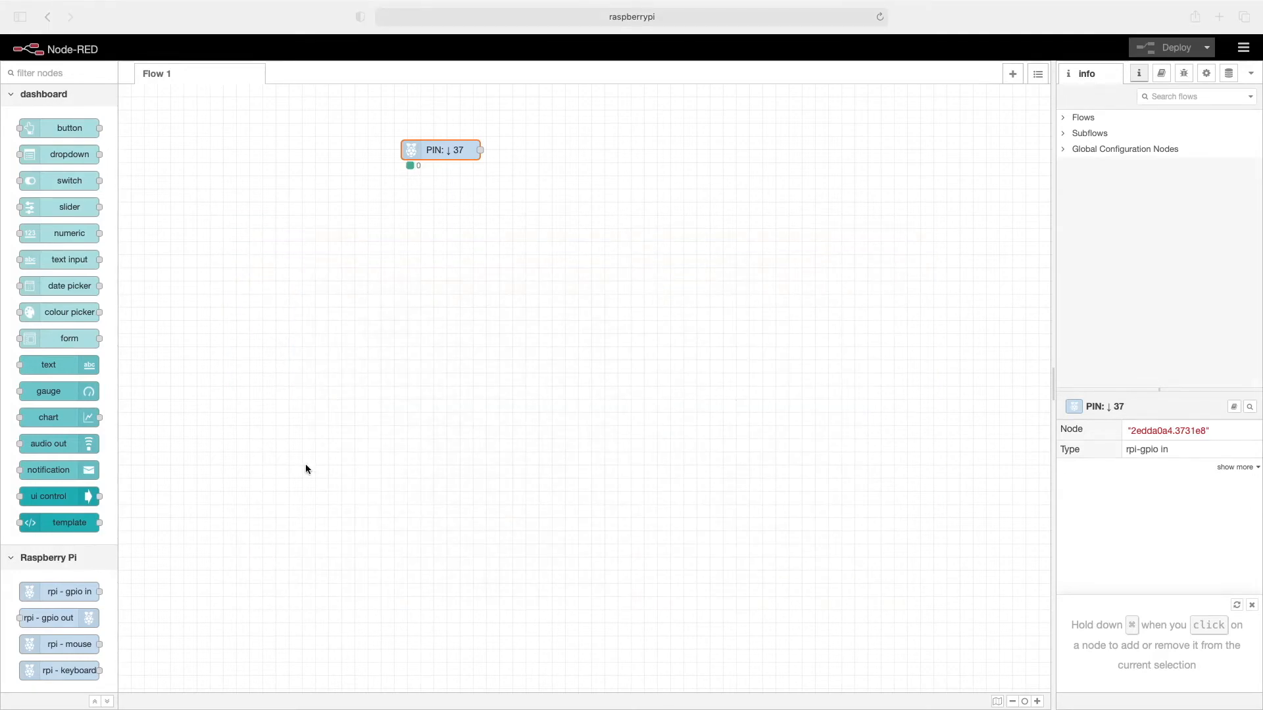
mouse_move(50, 618)
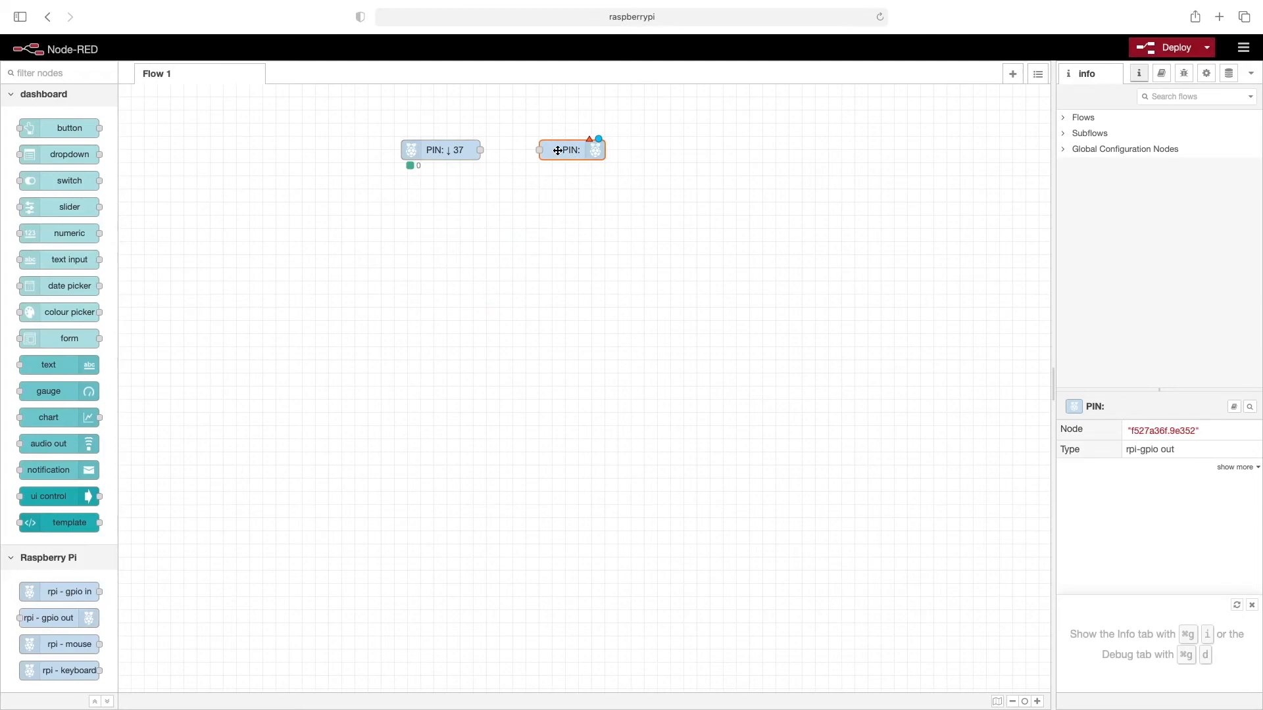
Bring up the settings of the newly placed gpio out node
double_click(572, 150)
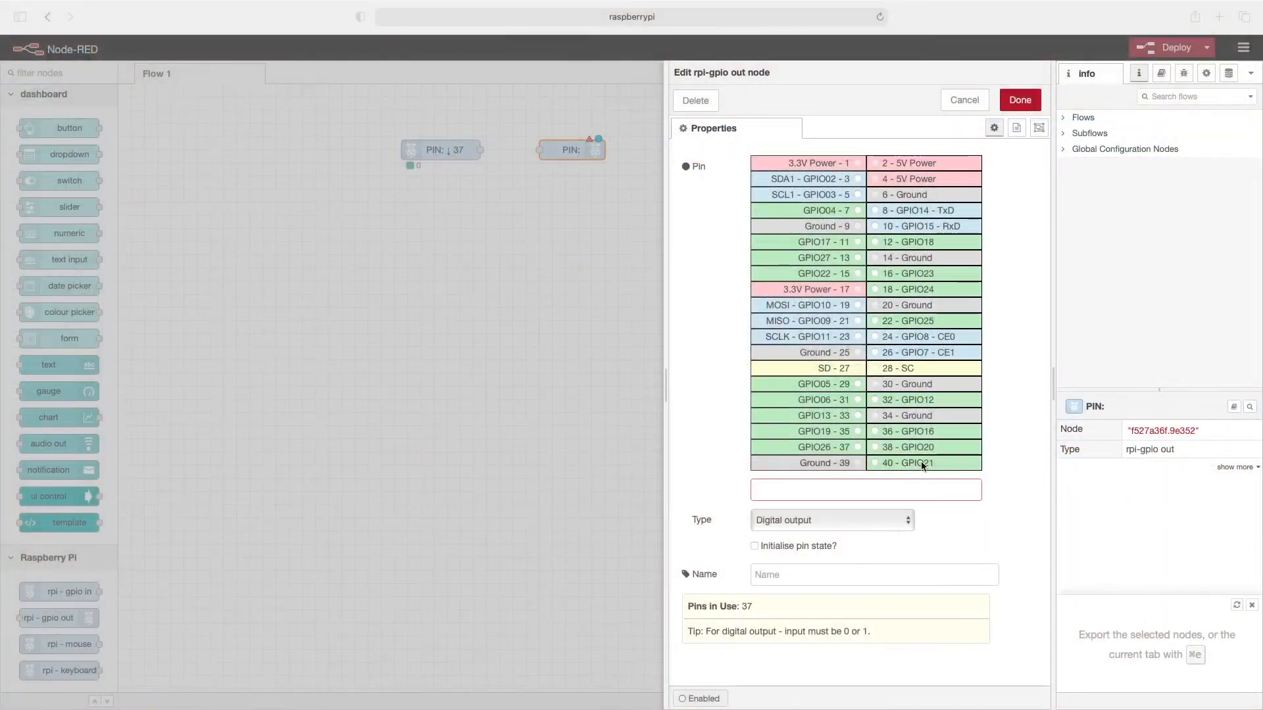
Set the gpio out node to drive pin 40 as a digital output and confirm
left_click(874, 463)
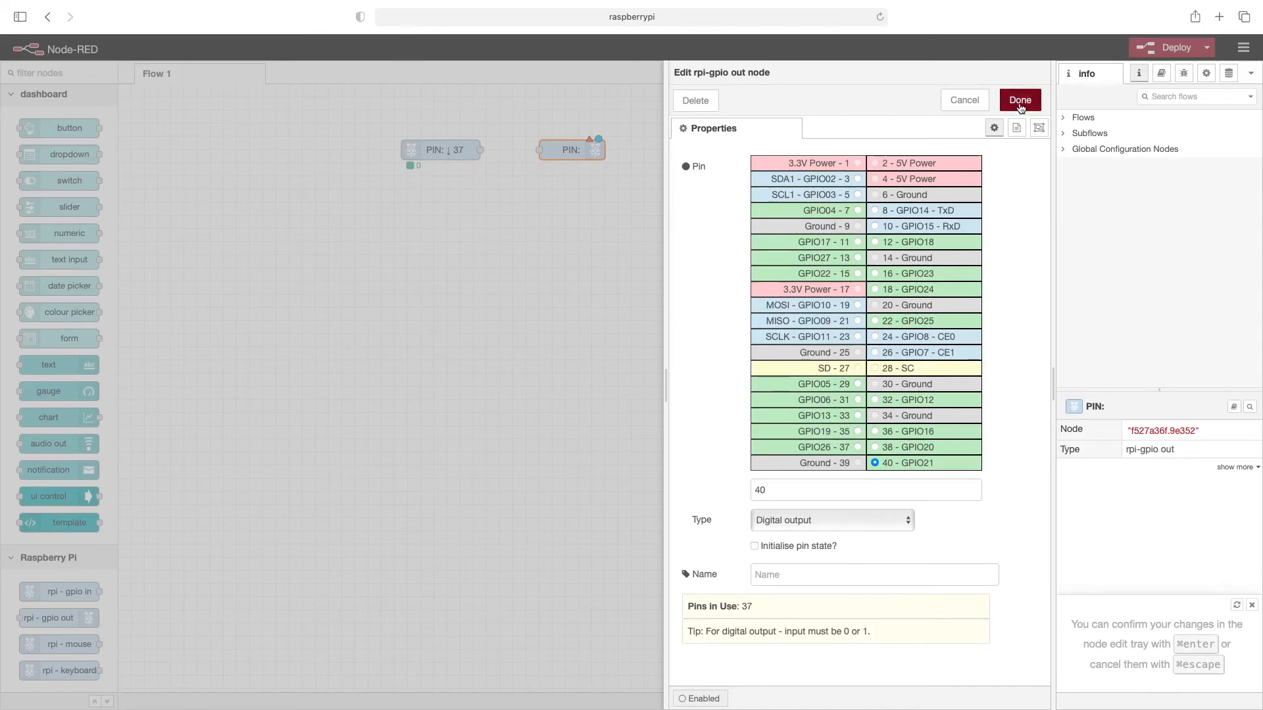
left_click(1019, 100)
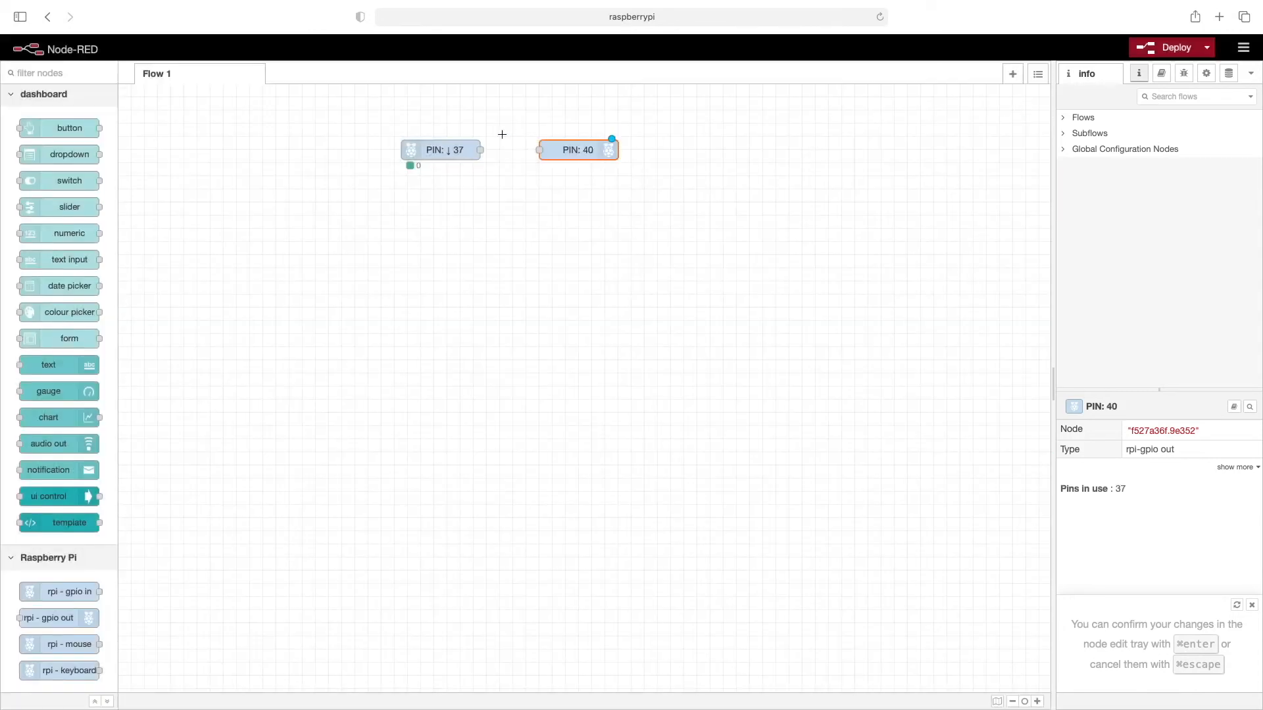
Wire the pin 37 input node to the pin 40 output node and redeploy
left_click_drag(480, 150, 538, 150)
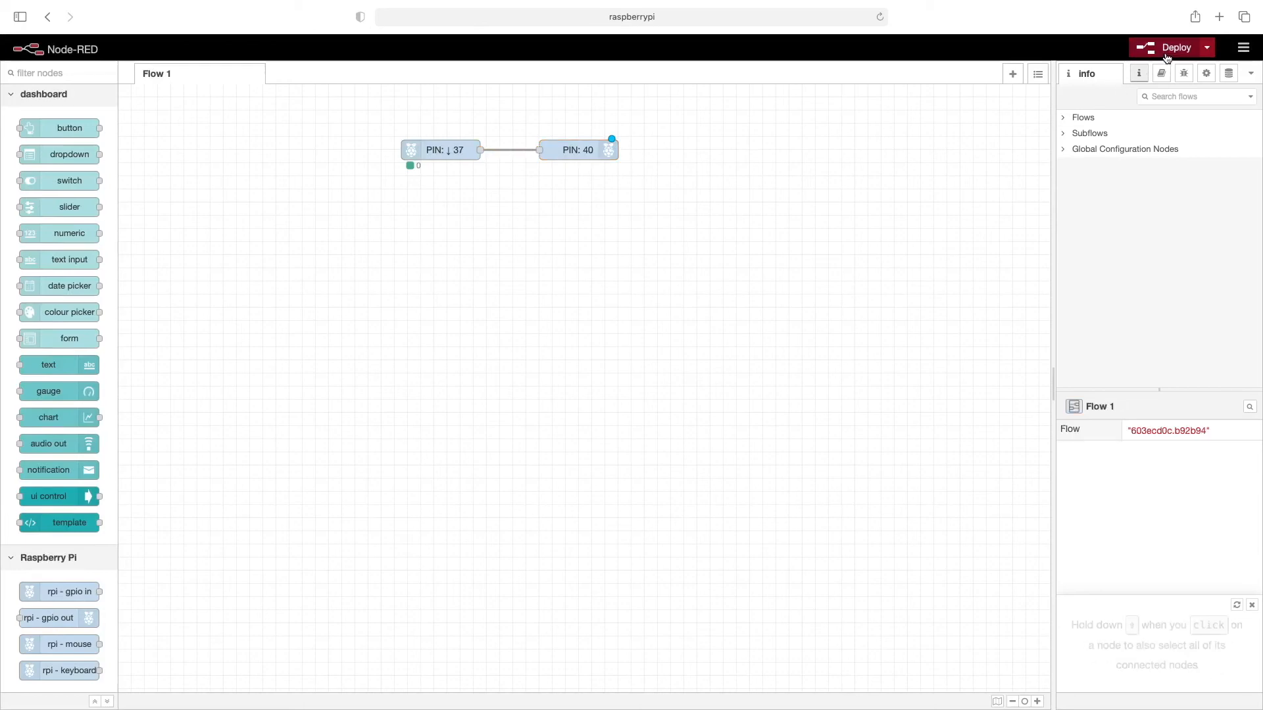
left_click(1175, 47)
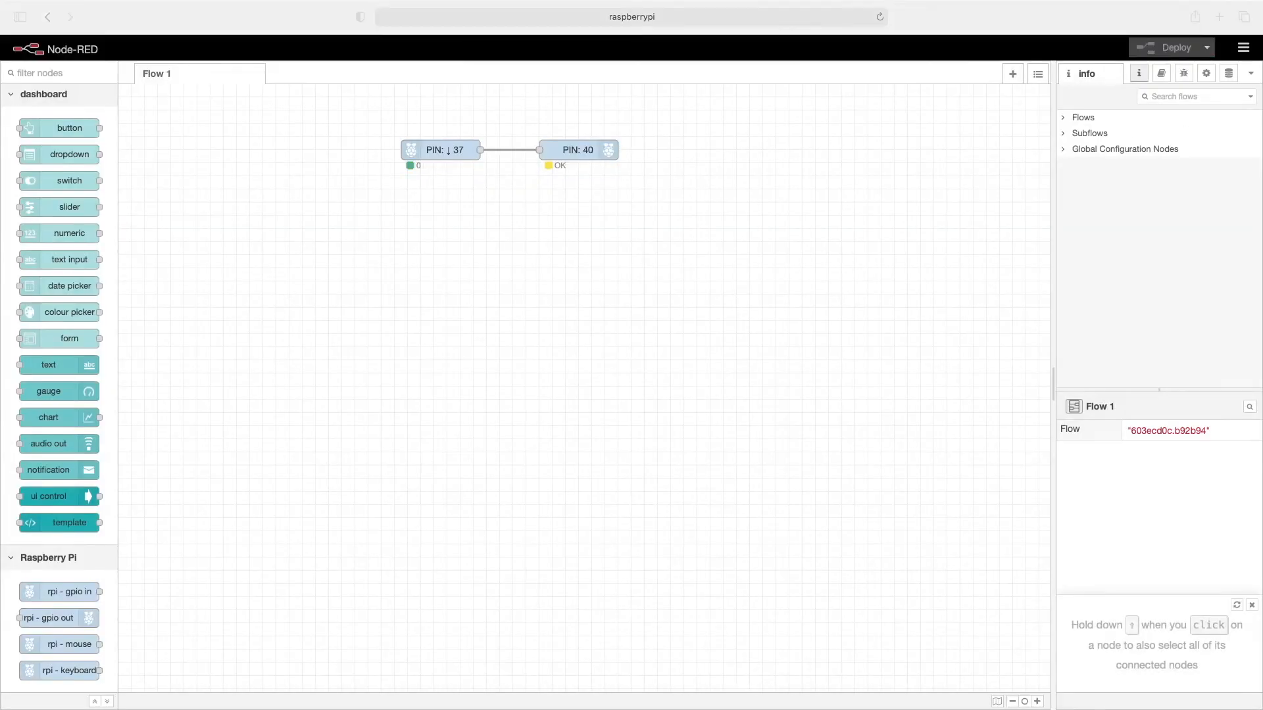